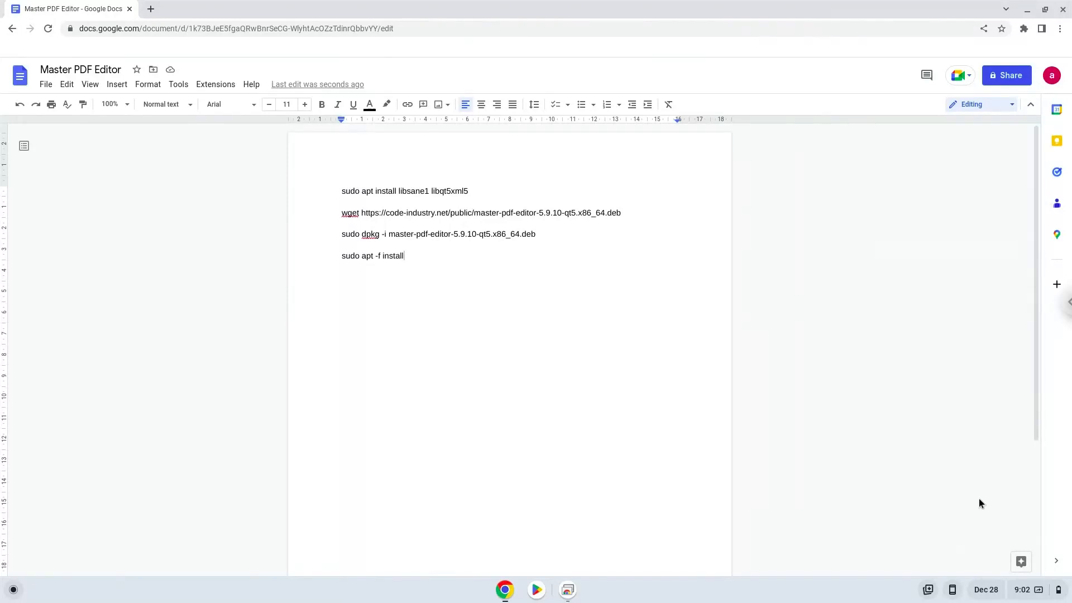
# Open ChromeOS Settings from the system tray and go to the Developers section.
pyautogui.click(1021, 589)
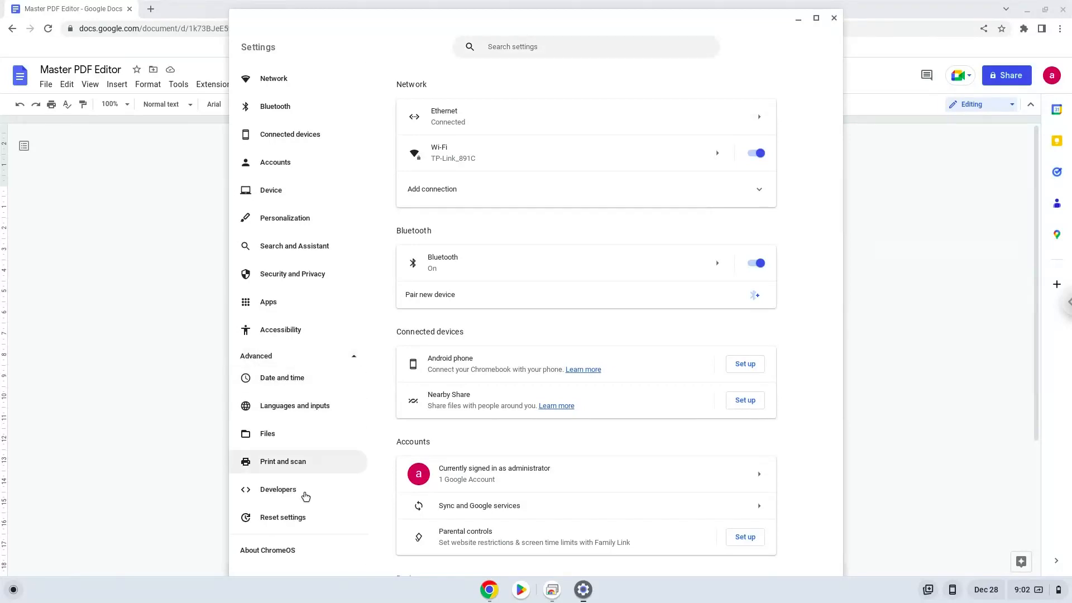
pyautogui.click(278, 489)
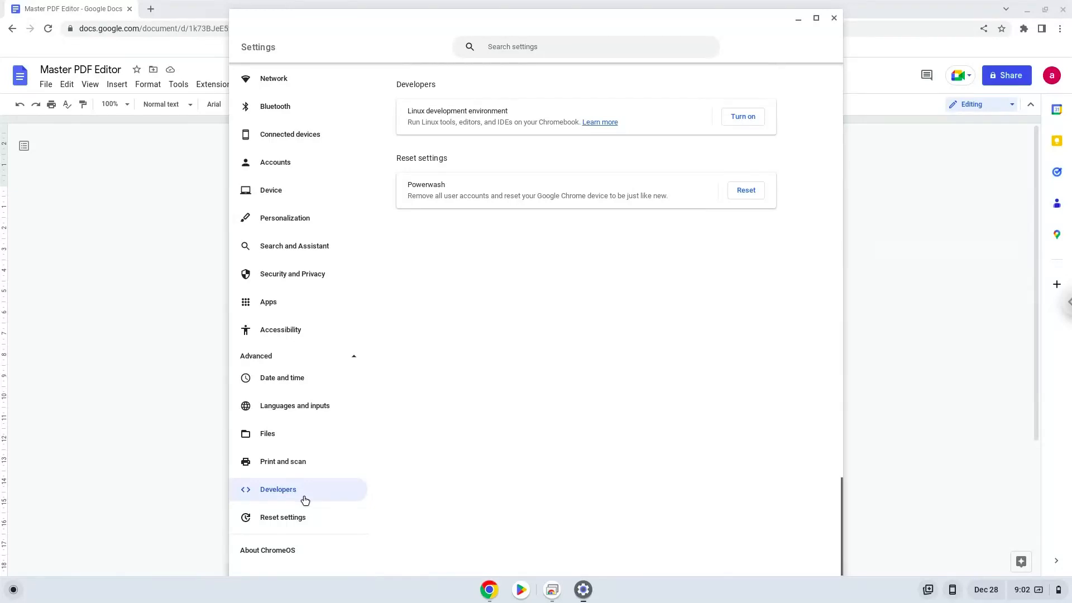
pyautogui.moveTo(726, 123)
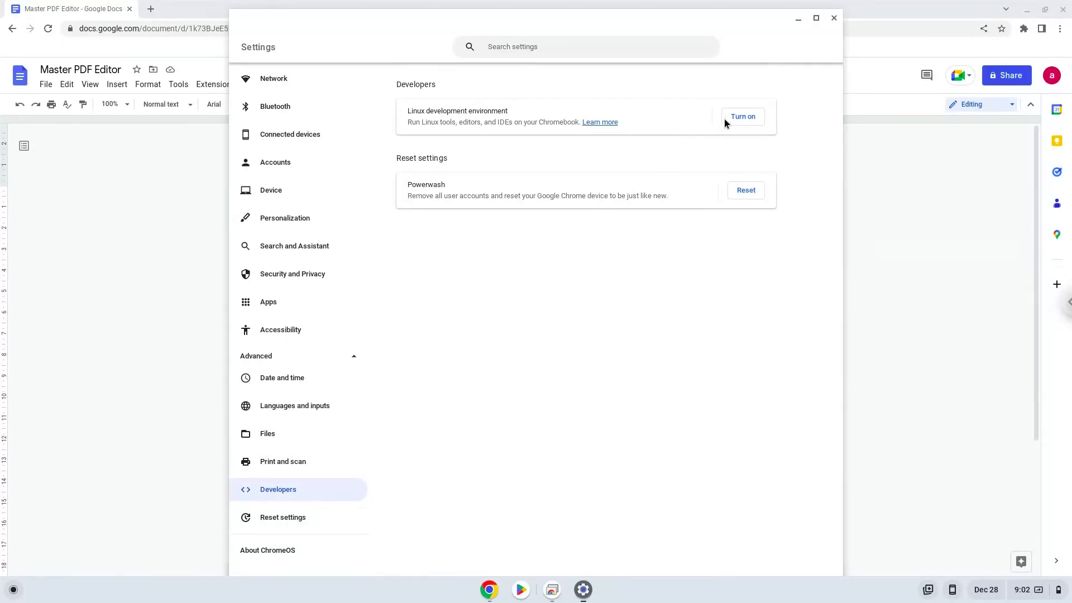
# Install the Linux development environment with the recommended disk size, then close its Terminal.
pyautogui.click(743, 116)
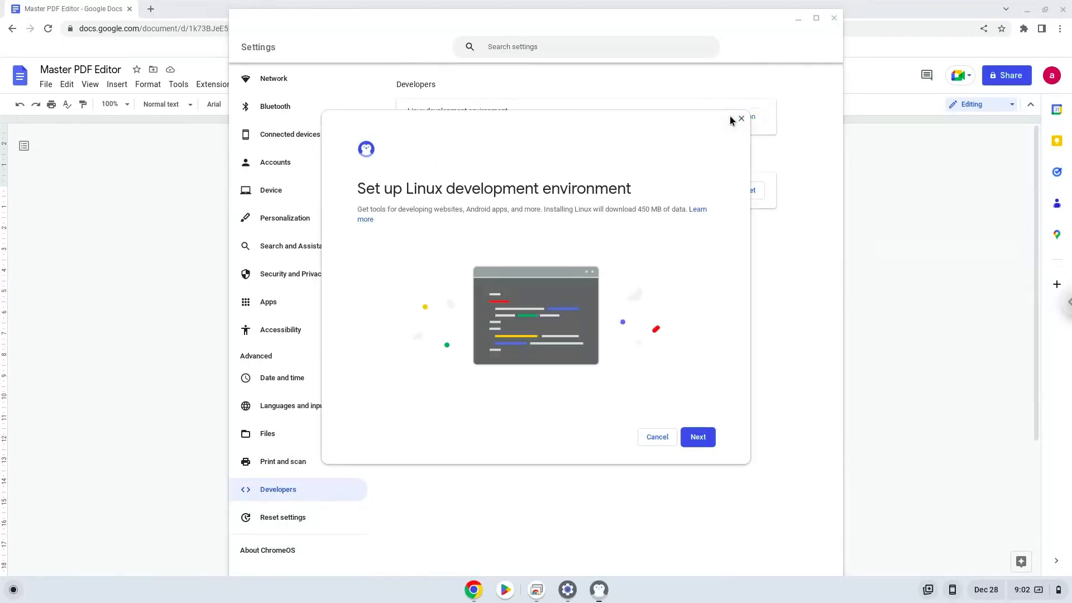
pyautogui.click(698, 437)
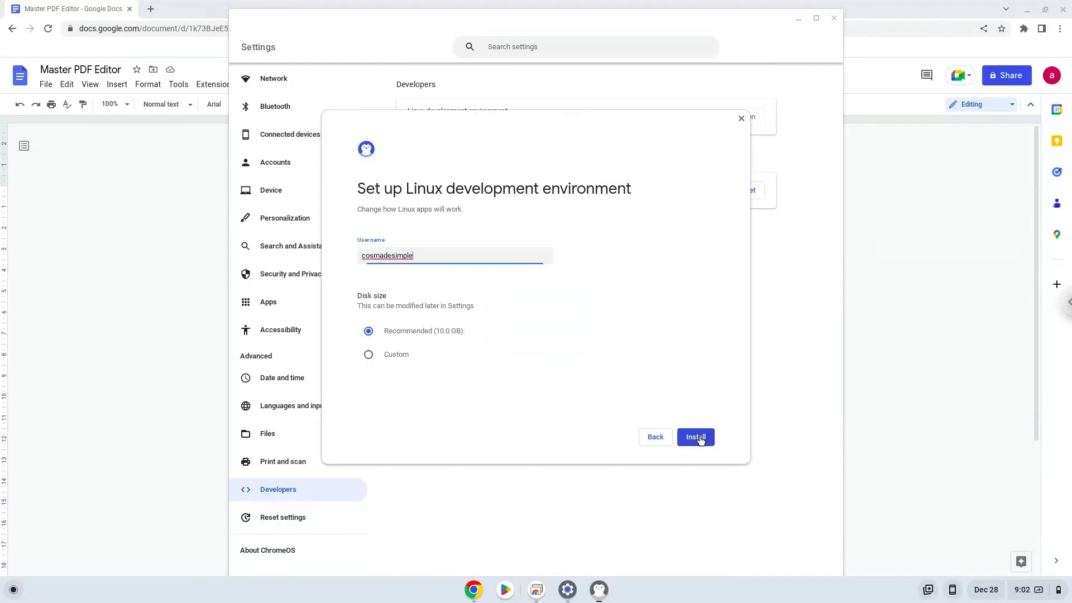
pyautogui.click(695, 437)
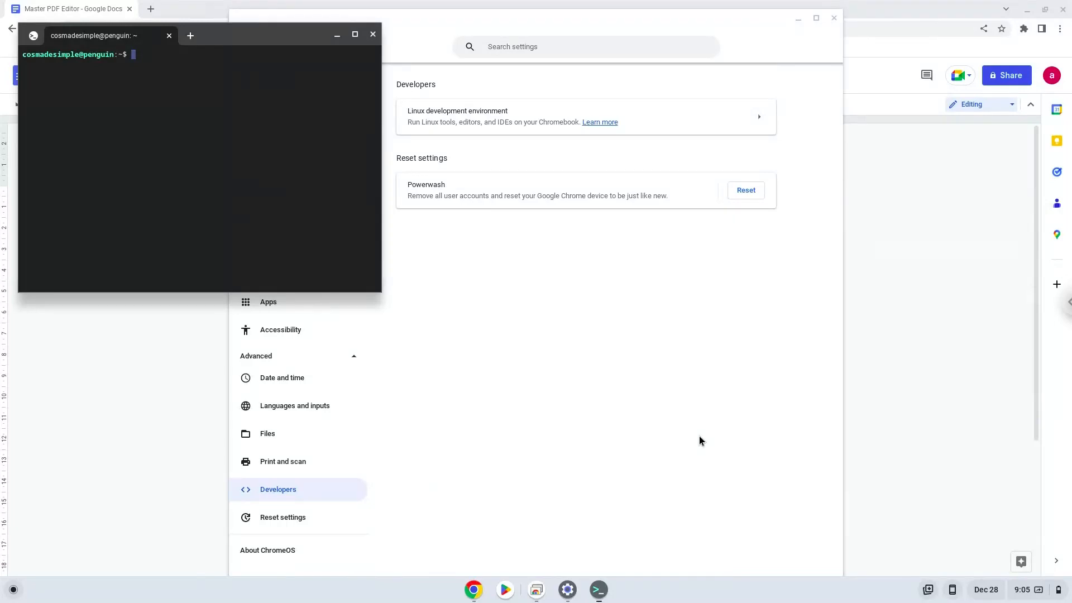
pyautogui.moveTo(551, 246)
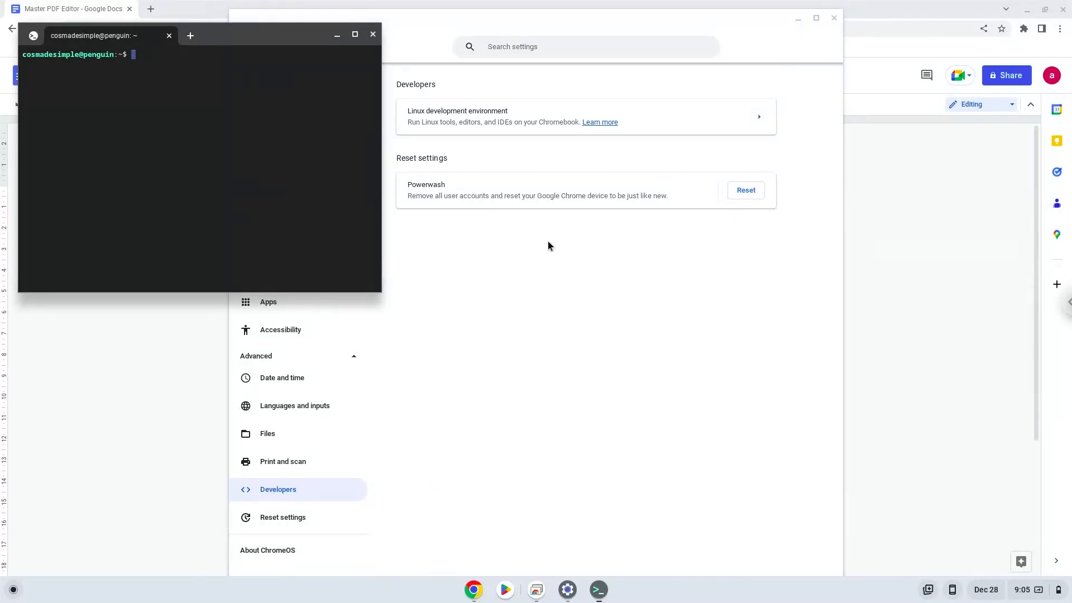
pyautogui.moveTo(373, 36)
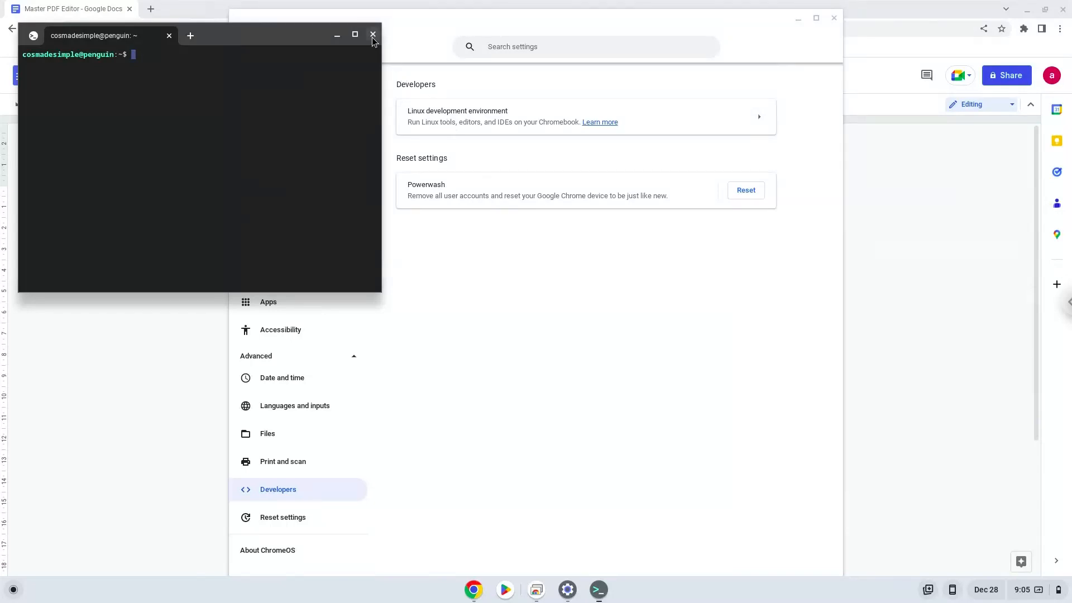
pyautogui.click(373, 34)
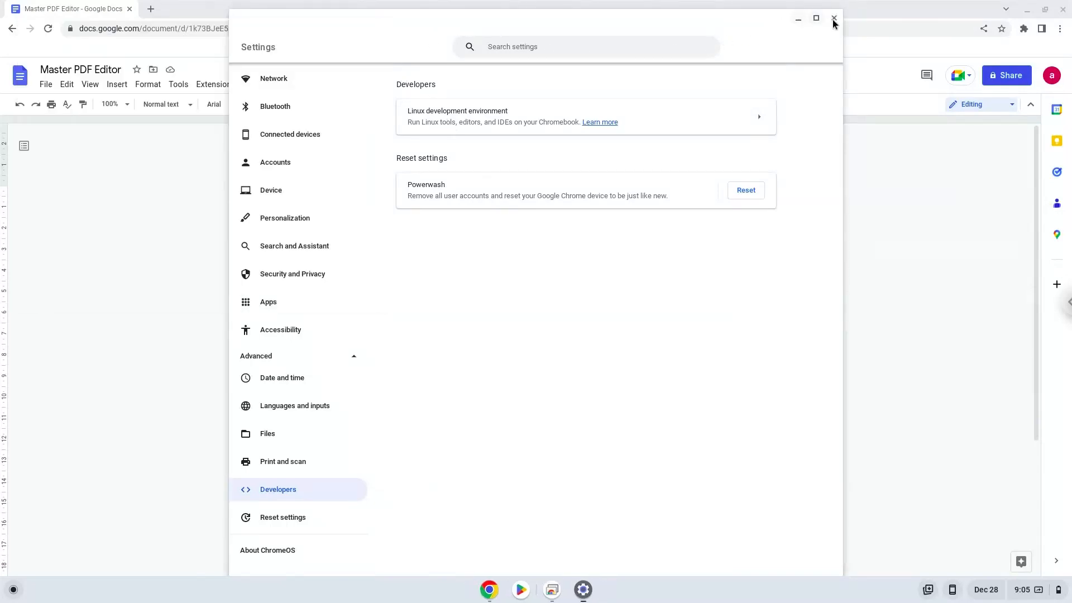
# Close Settings and copy 'sudo apt install libsane1 libqt5xml5' from the Google Doc.
pyautogui.click(833, 18)
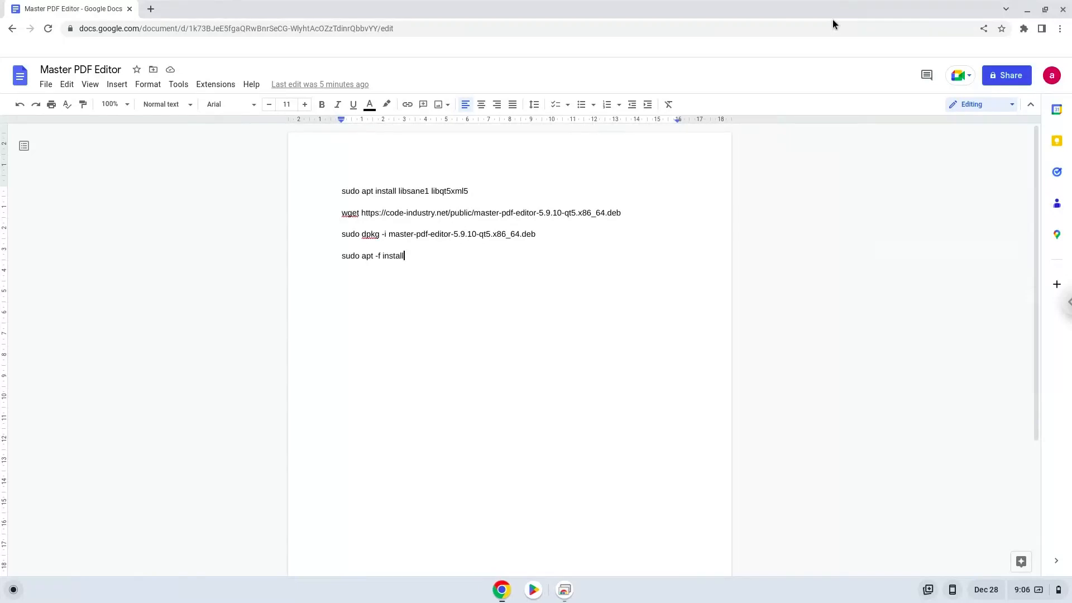
pyautogui.moveTo(464, 178)
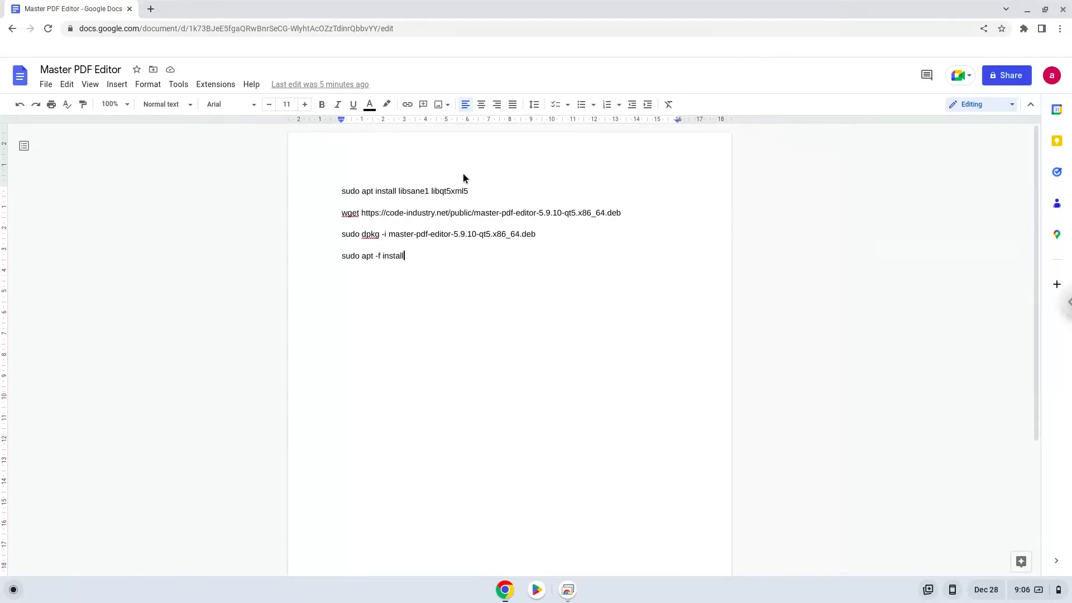
pyautogui.tripleClick(405, 191)
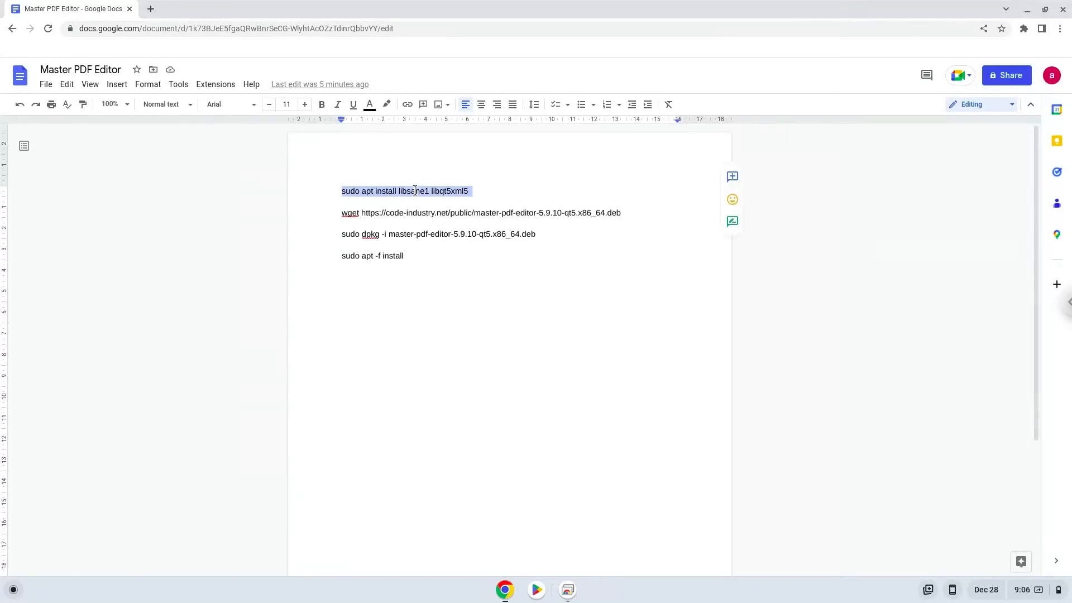
pyautogui.rightClick(416, 191)
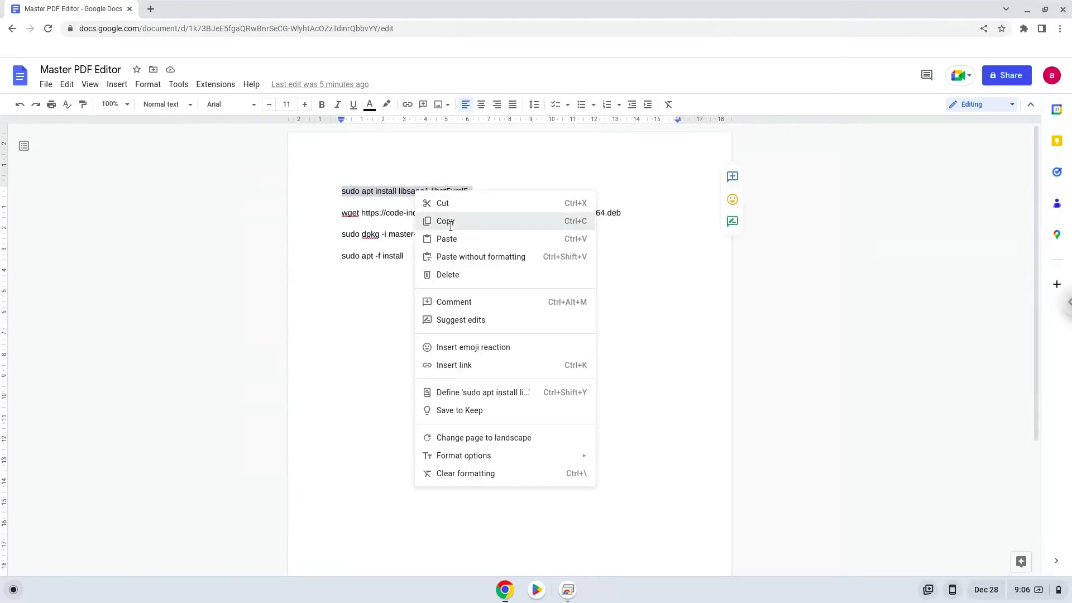
pyautogui.click(445, 221)
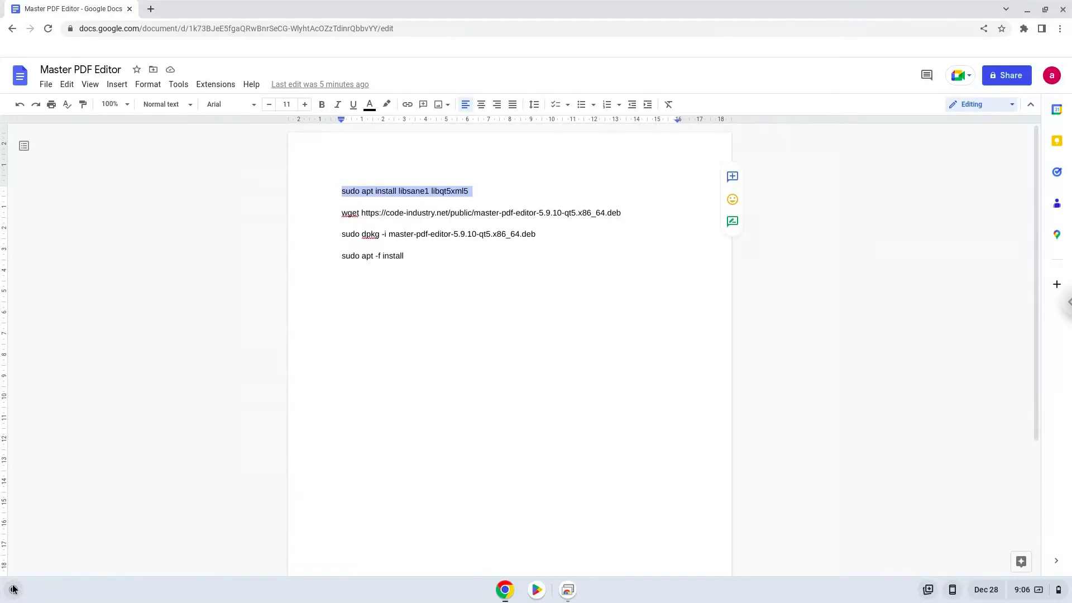
# In the penguin container shell, run the apt install of libsane1 and libqt5xml5 and confirm.
pyautogui.click(10, 589)
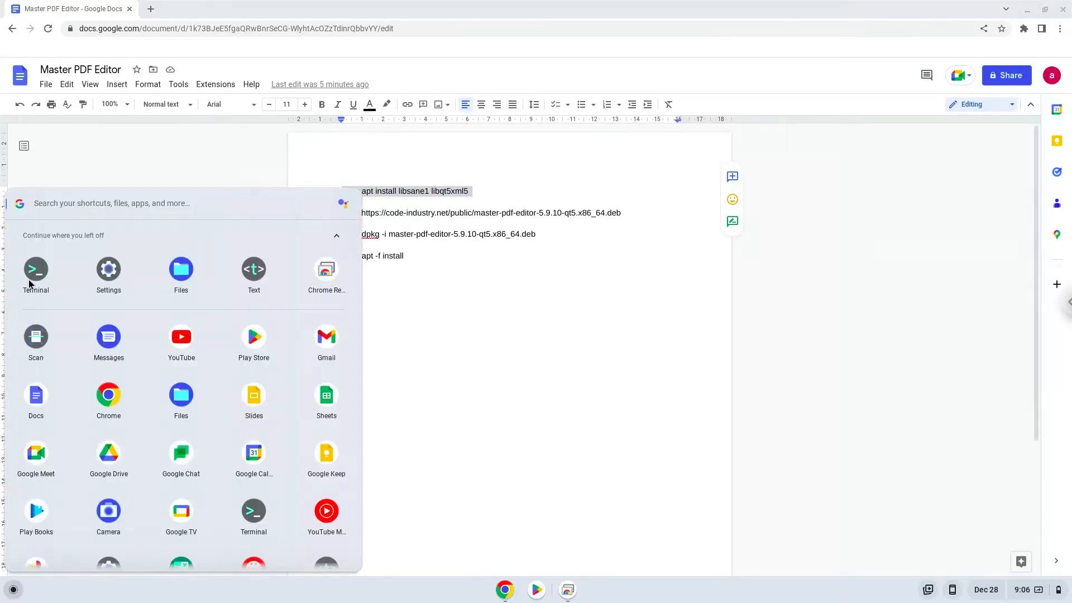
pyautogui.click(36, 269)
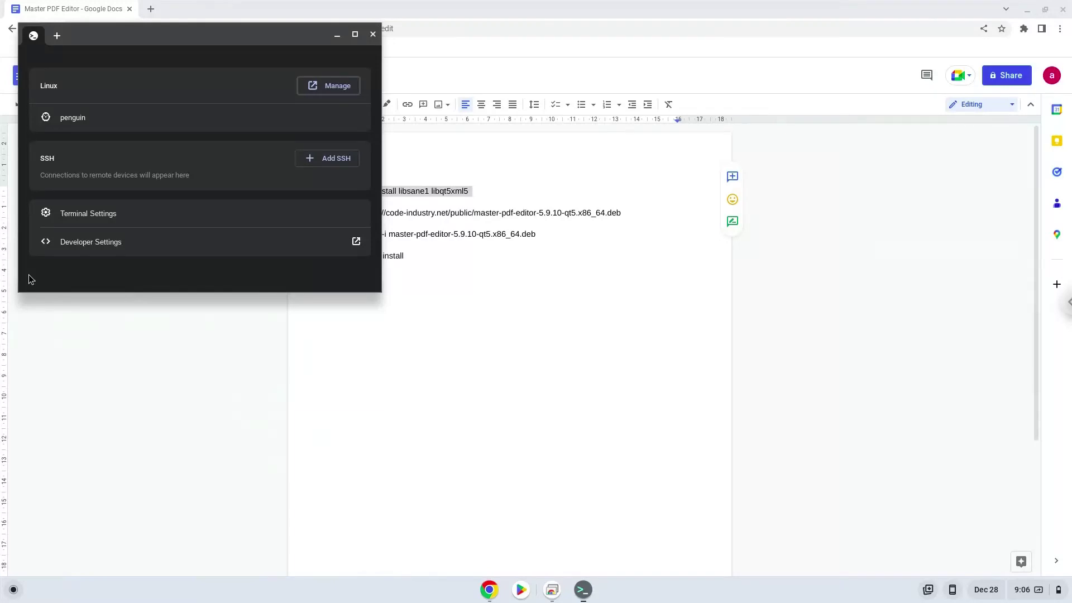
pyautogui.moveTo(190, 55)
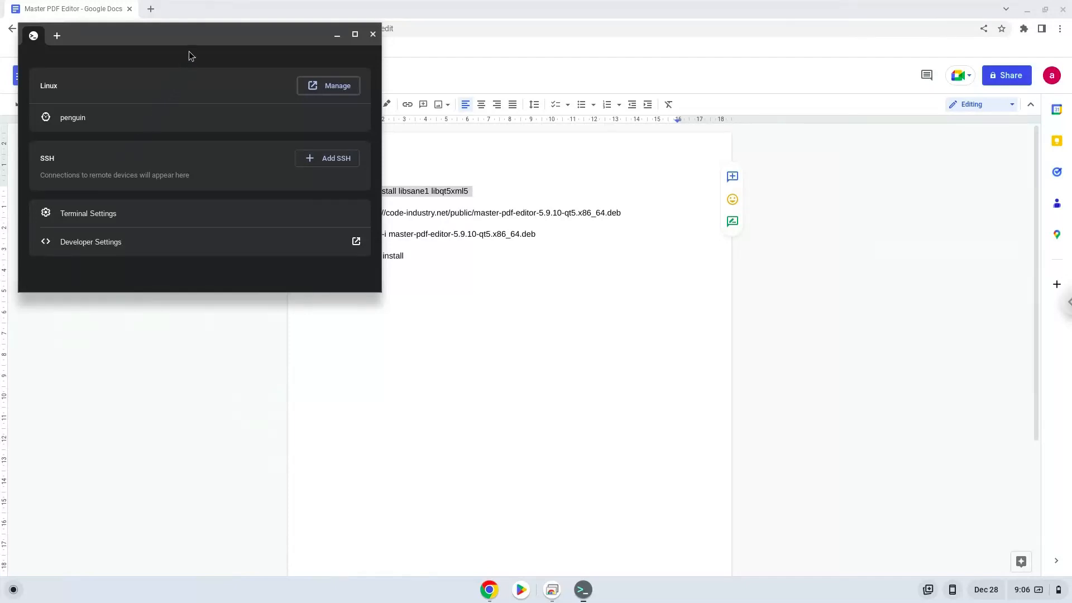
pyautogui.click(355, 35)
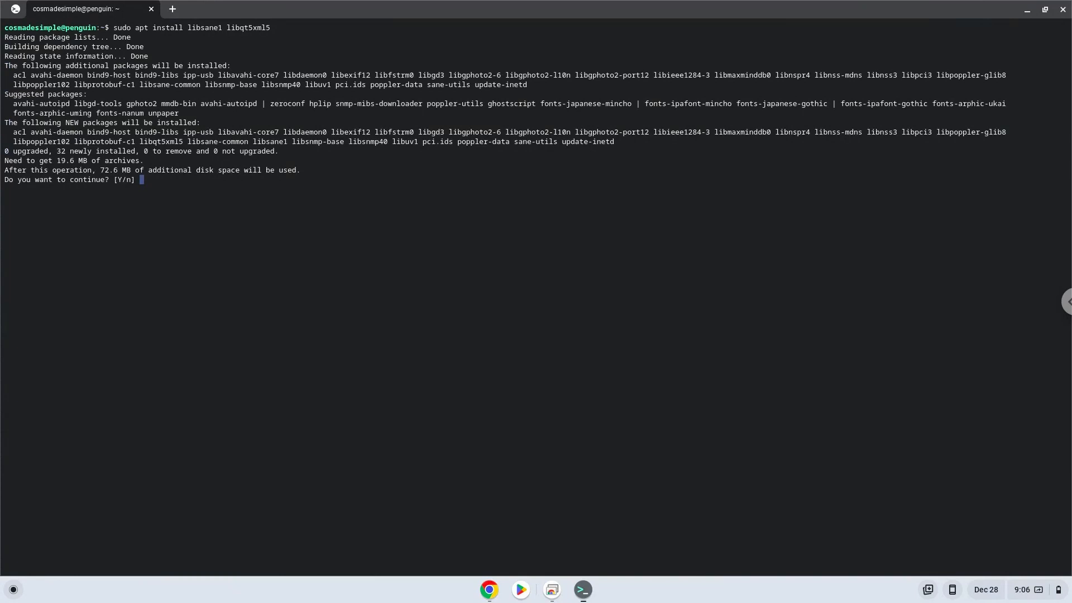
pyautogui.press('Return')
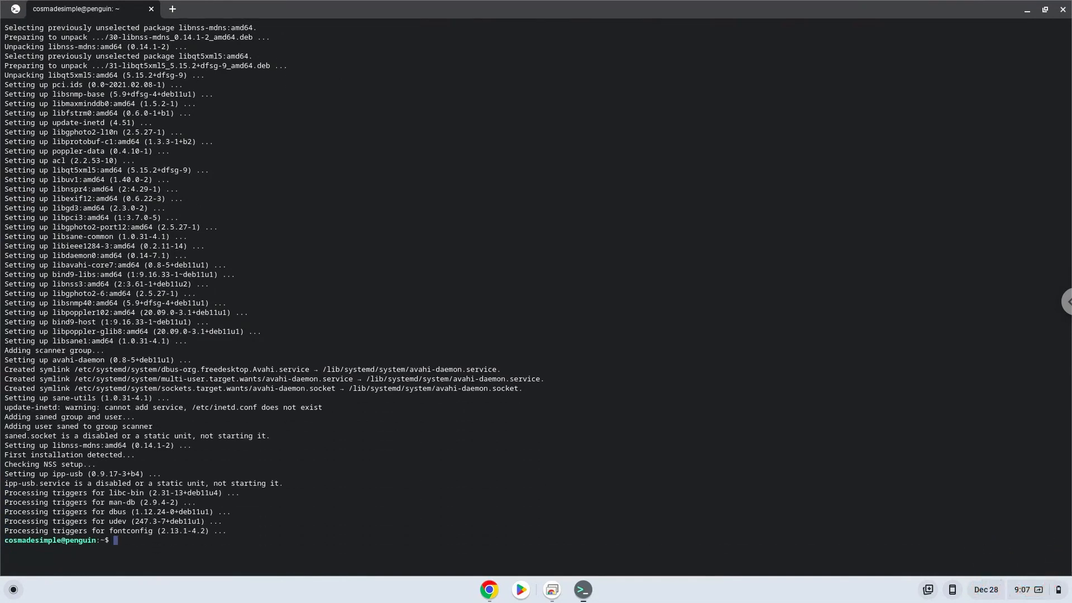
pyautogui.moveTo(301, 231)
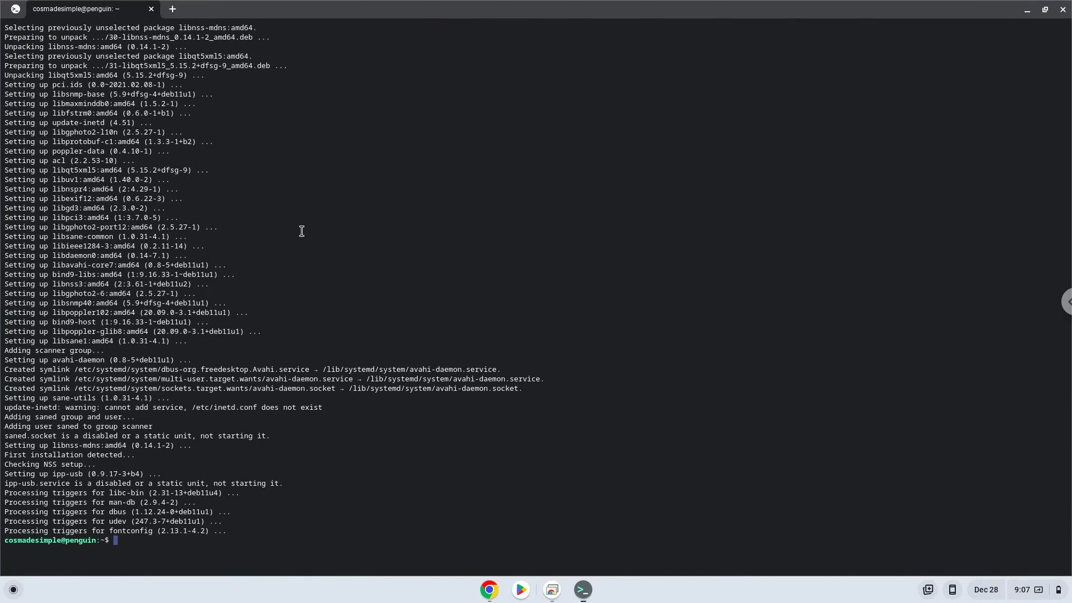
pyautogui.moveTo(491, 592)
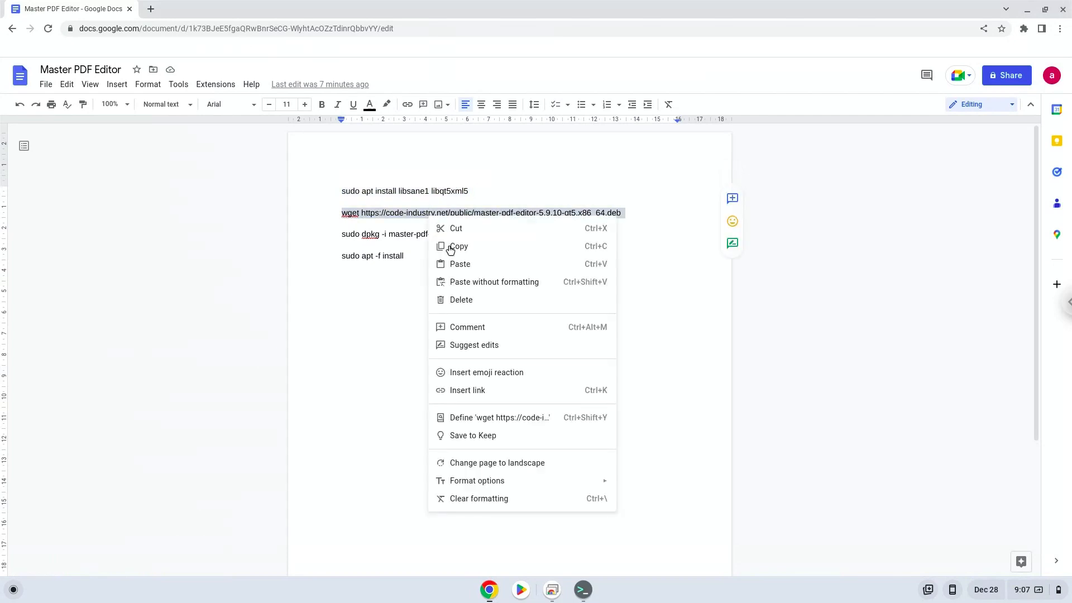
# Run the copied wget command to download master-pdf-editor-5.9.10-qt5.x86_64.deb, then return to Docs.
pyautogui.click(458, 246)
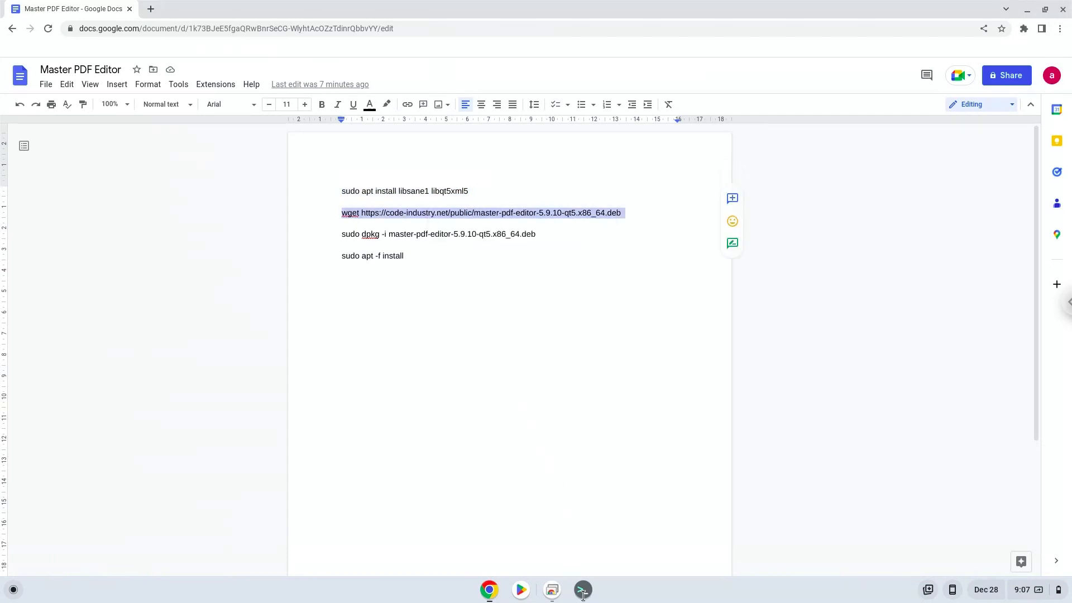
pyautogui.click(582, 590)
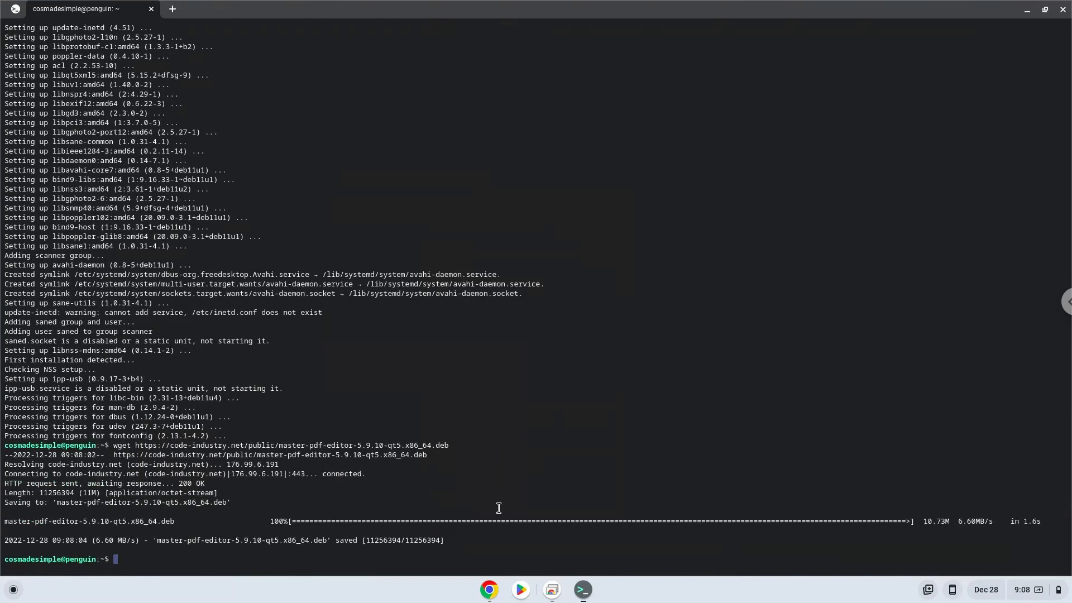
pyautogui.click(489, 590)
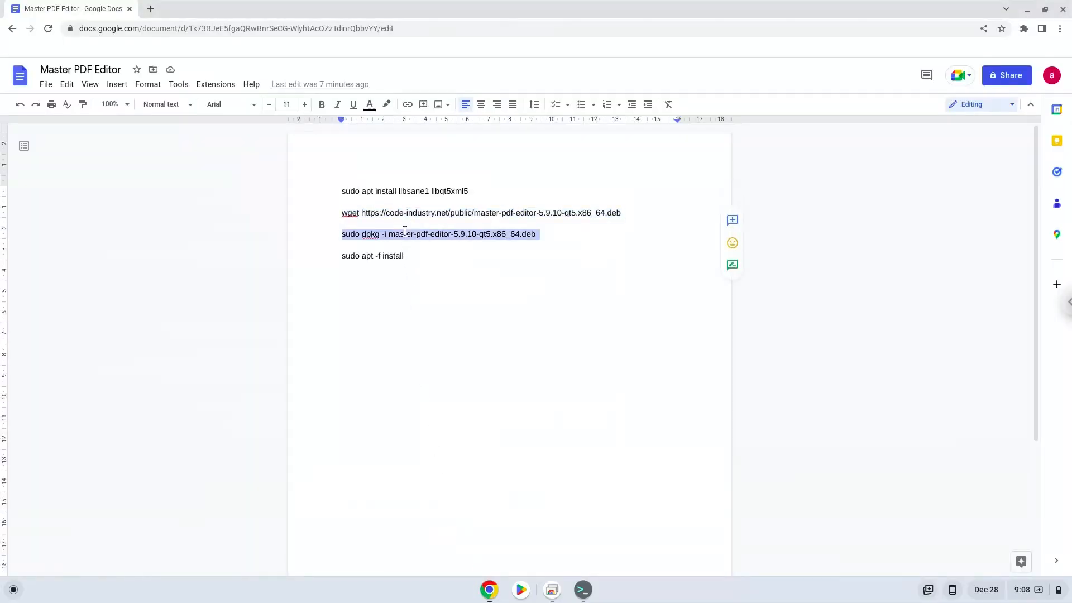
# Run 'sudo dpkg -i master-pdf-editor-5.9.10-qt5.x86_64.deb' in Terminal.
pyautogui.rightClick(405, 234)
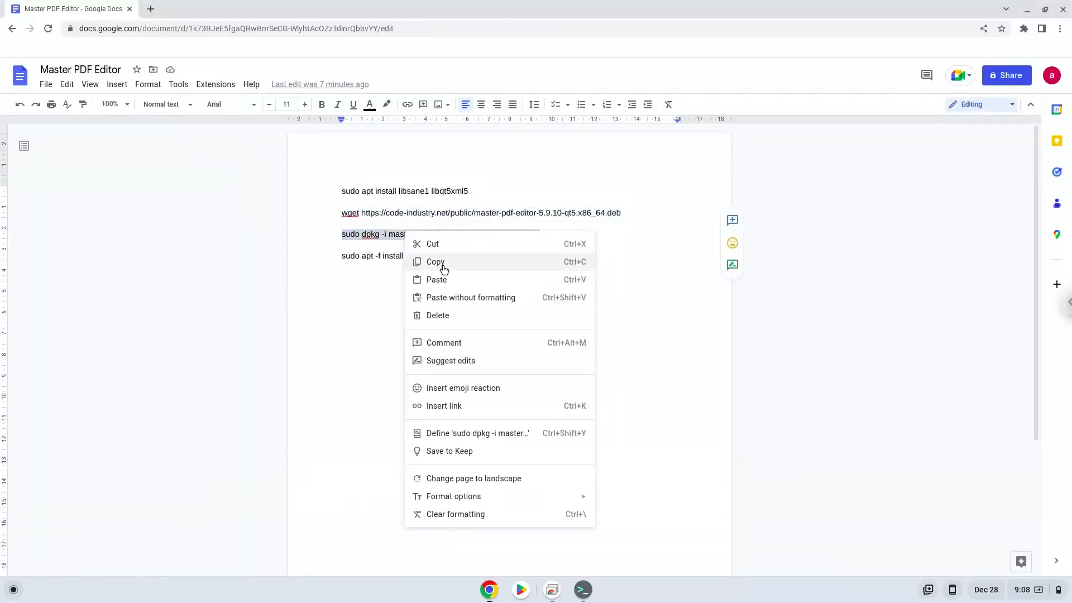
pyautogui.click(583, 590)
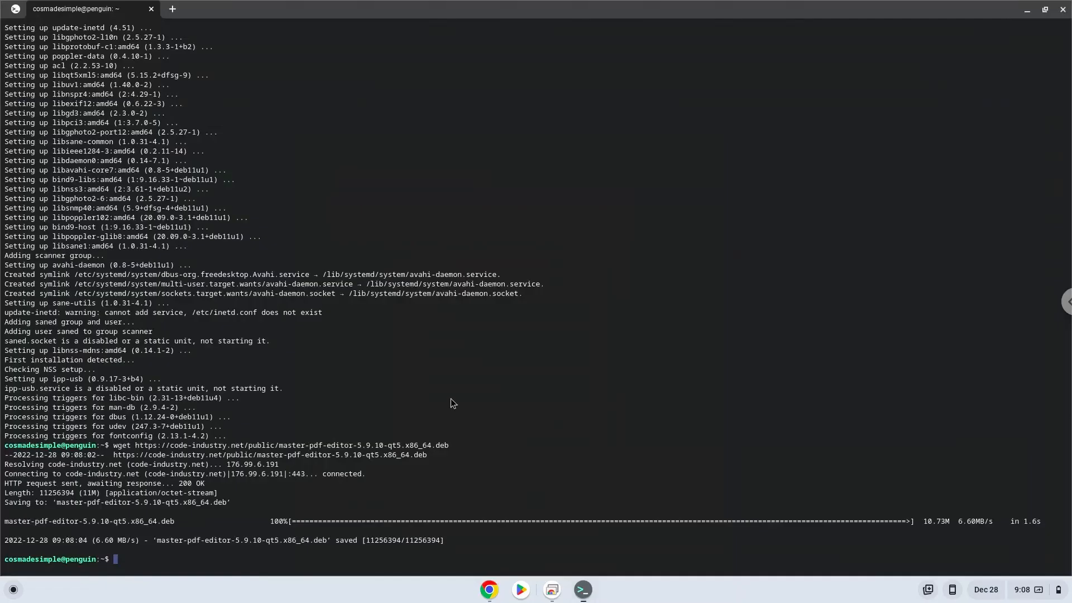
pyautogui.write('sudo dpkg -i master-pdf-editor-5.9.10-qt5.x86_64.deb')
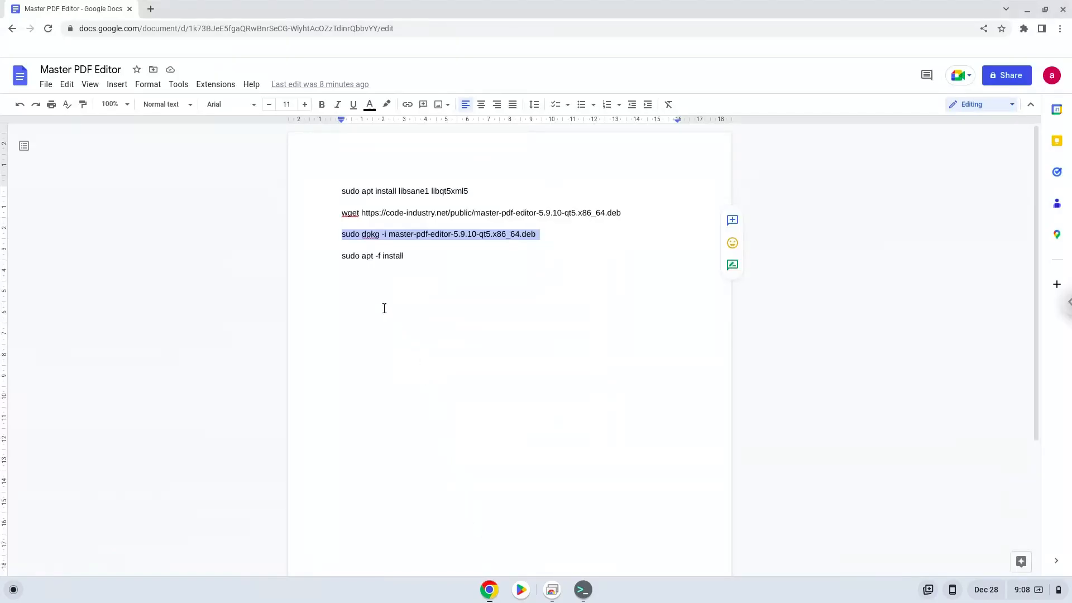
# Copy 'sudo apt -f install' and run it to add libqt5printsupport5 and libqt5sql5.
pyautogui.click(367, 256)
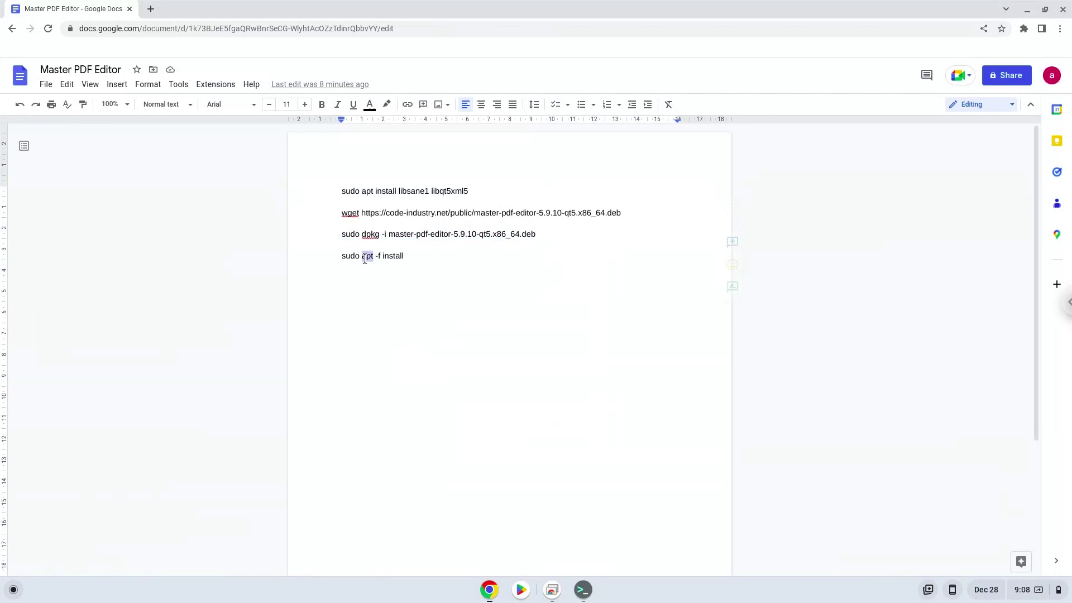
pyautogui.tripleClick(367, 256)
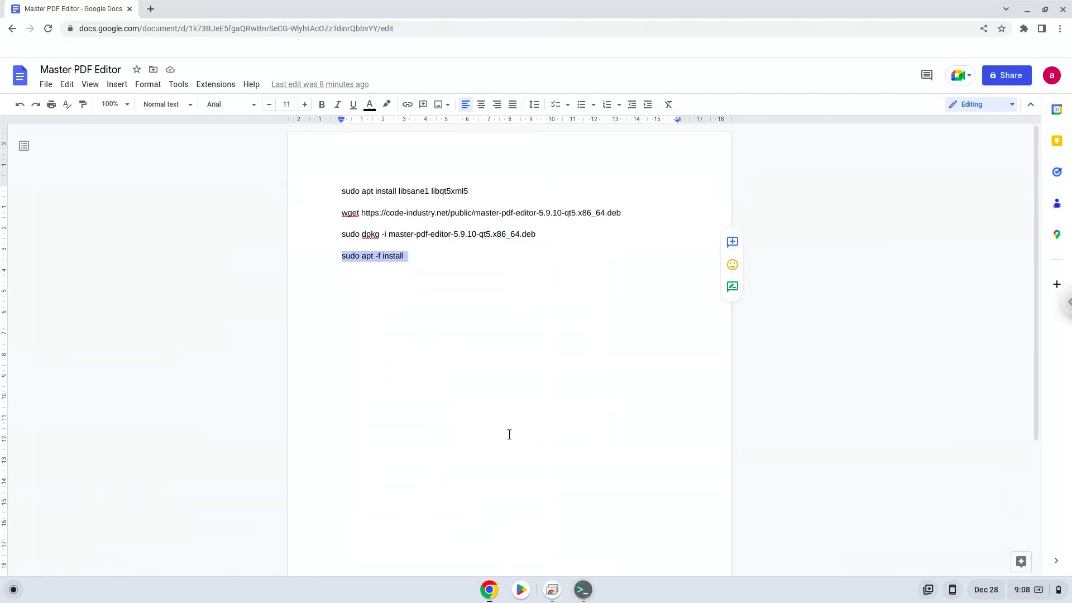
pyautogui.click(582, 590)
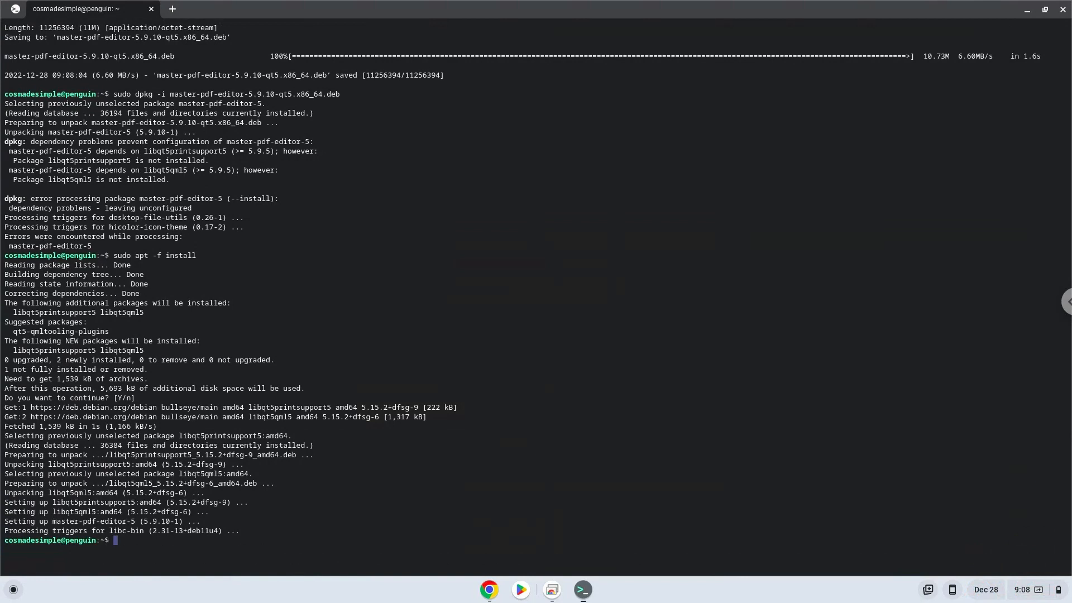
pyautogui.moveTo(561, 385)
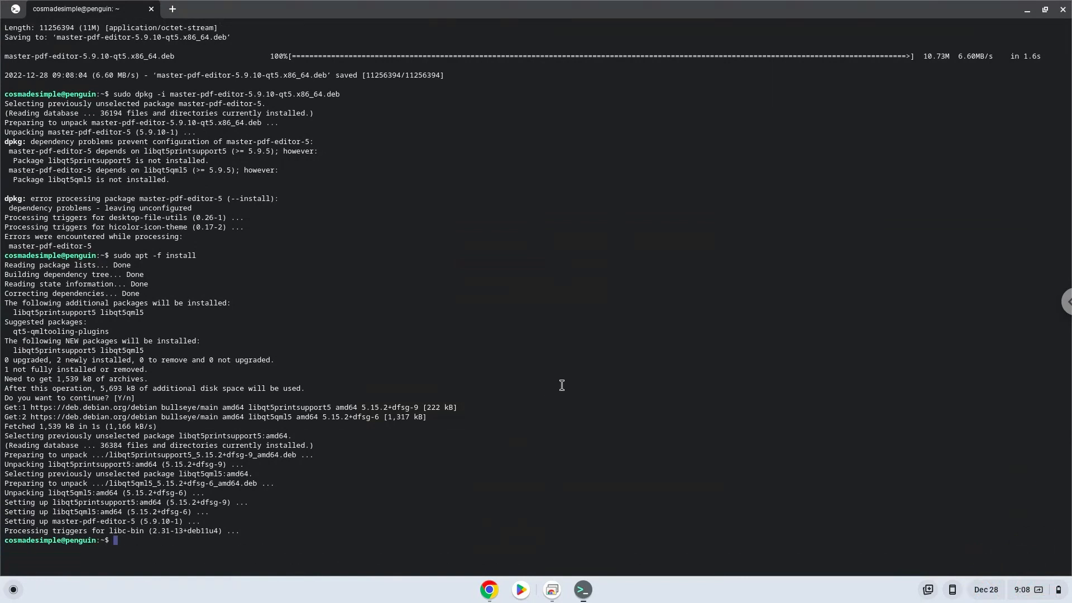
pyautogui.moveTo(1060, 10)
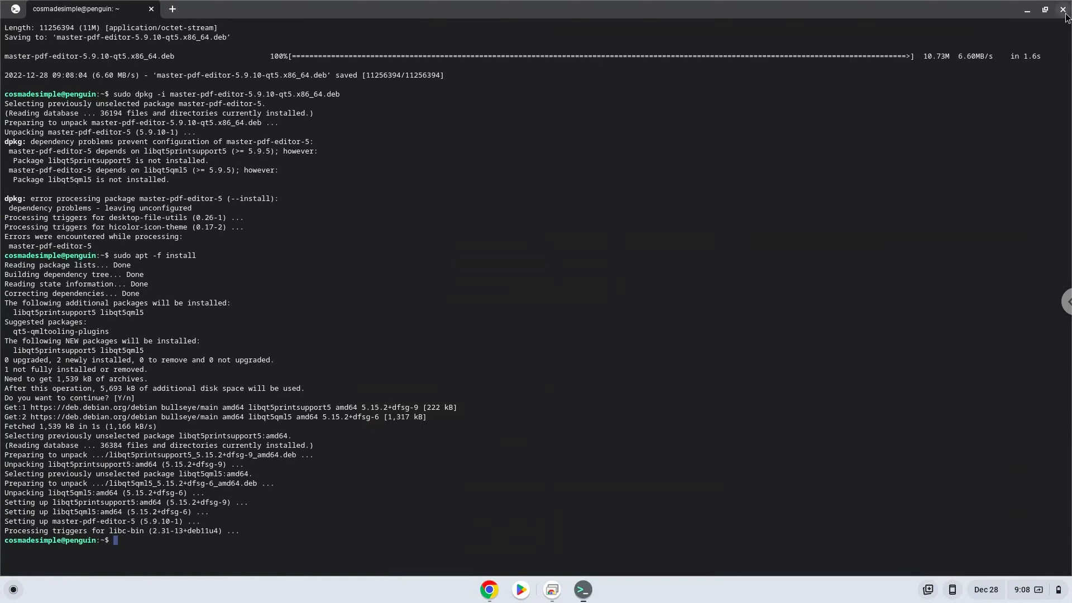
# Close Terminal, minimize Chrome, and bring up the app launcher listing Master PDF Editor.
pyautogui.click(1060, 10)
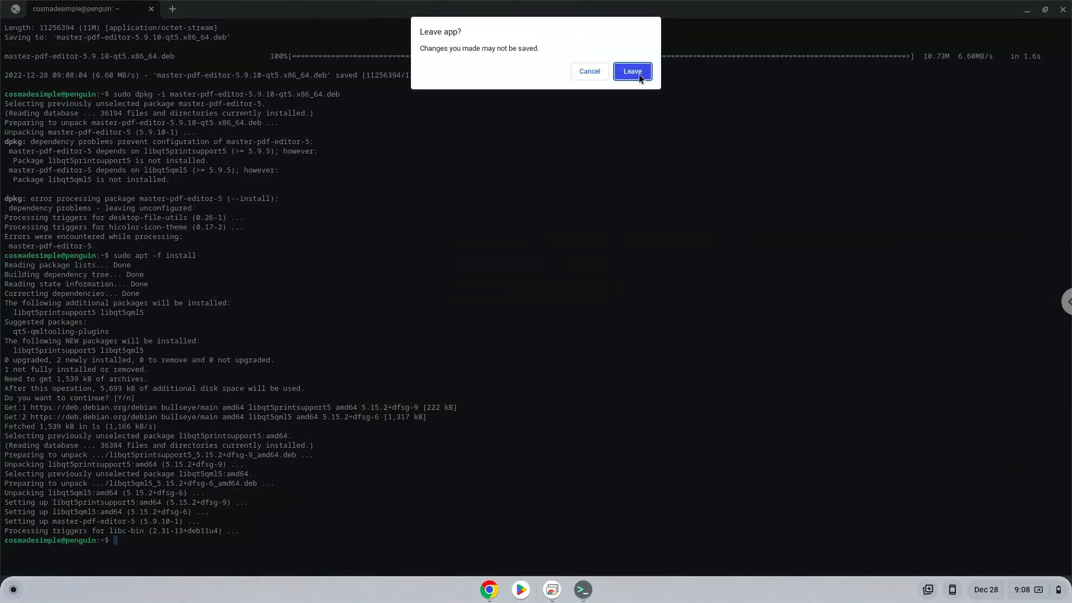
pyautogui.click(632, 71)
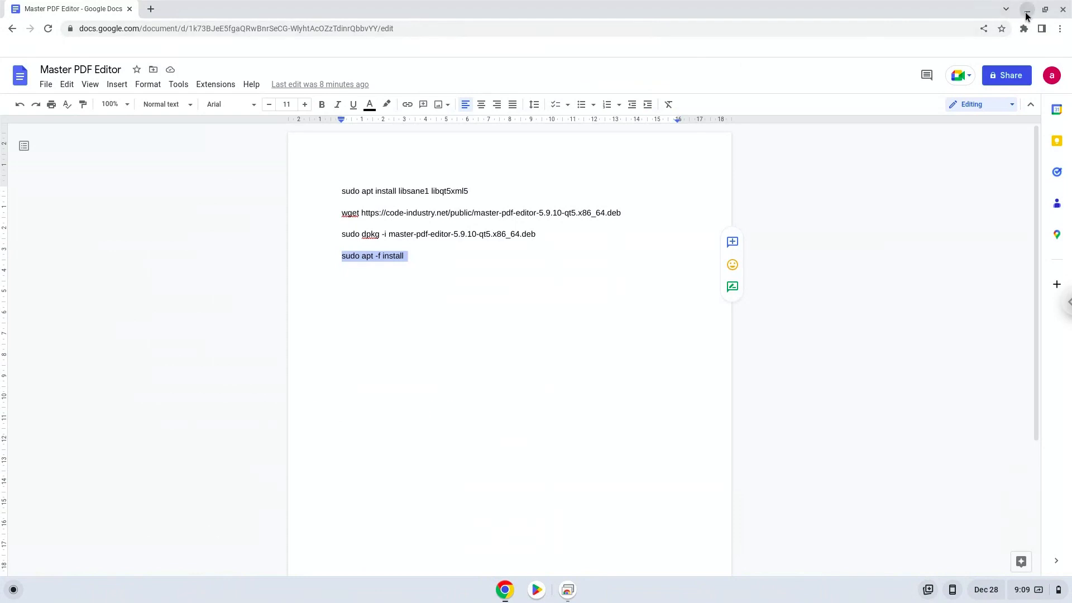
pyautogui.click(1025, 10)
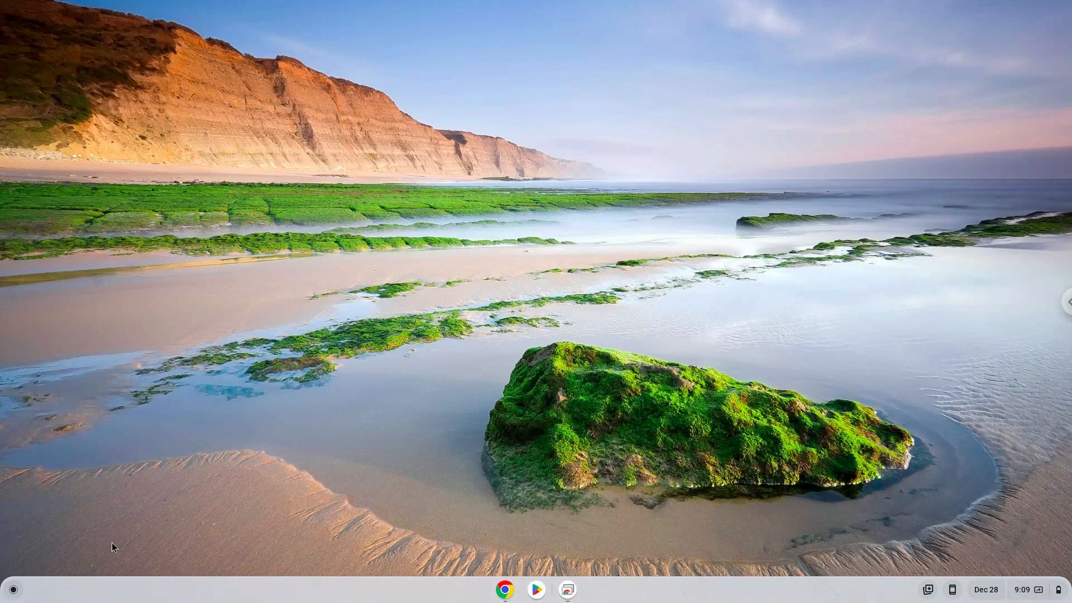
pyautogui.click(10, 588)
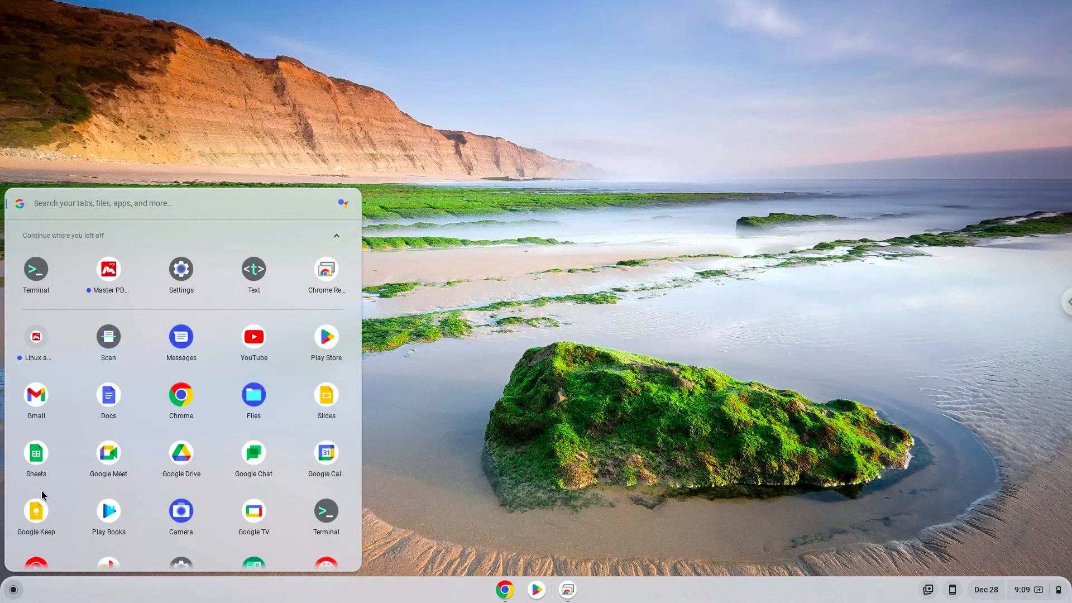
# Launch Master PDF Editor and show the downloaded .deb under Linux files in Files.
pyautogui.click(103, 284)
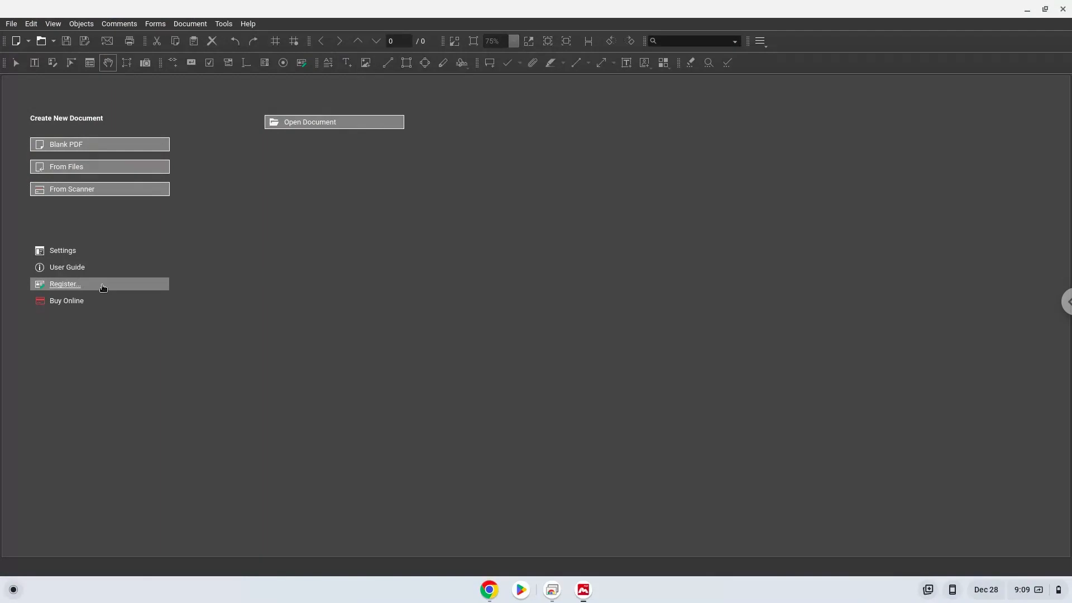
pyautogui.click(14, 589)
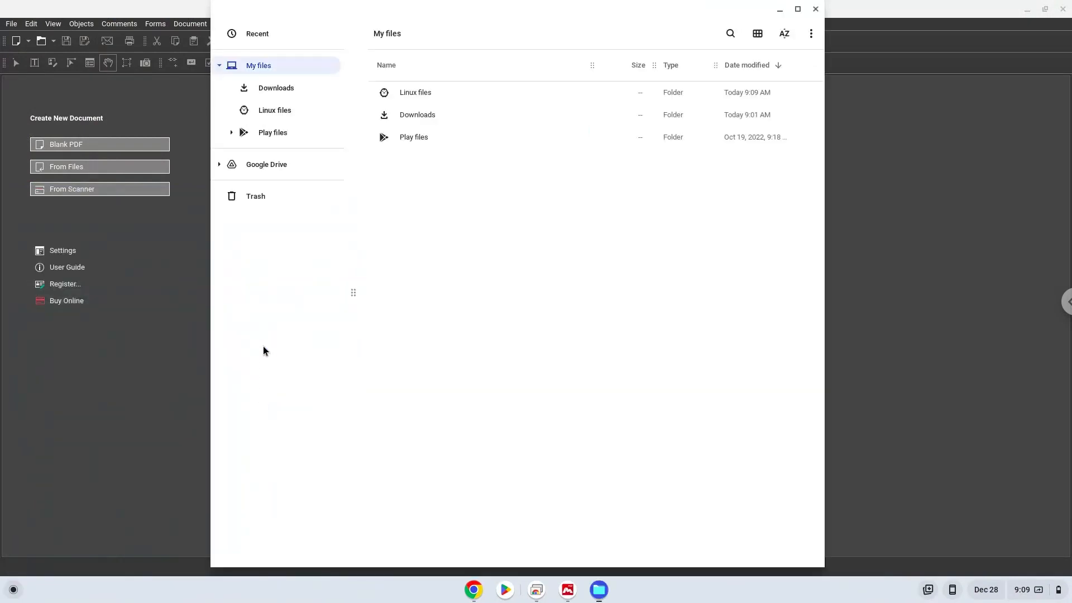
pyautogui.click(275, 110)
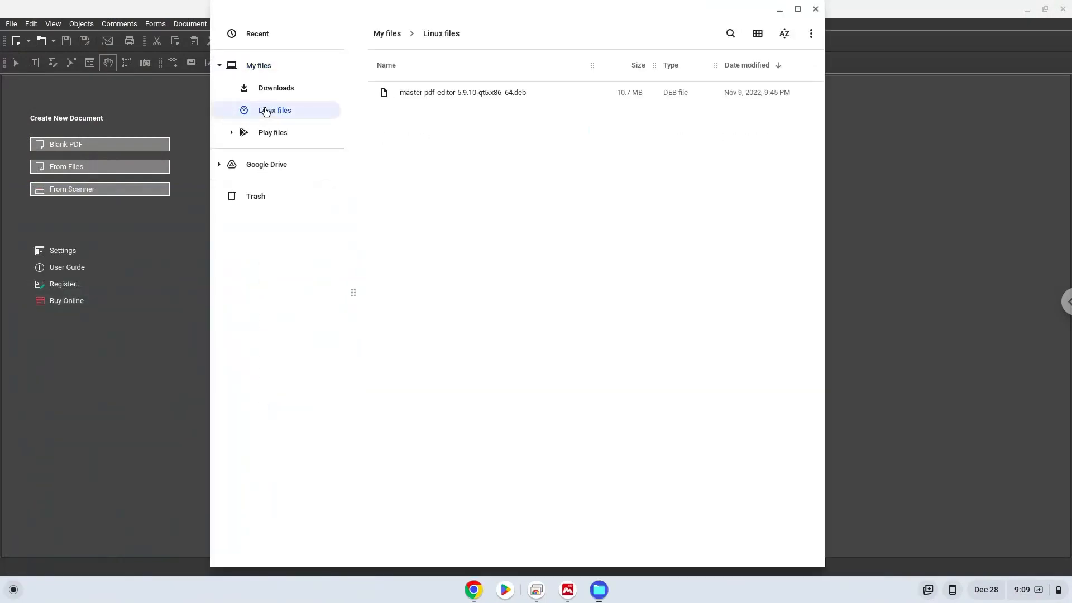